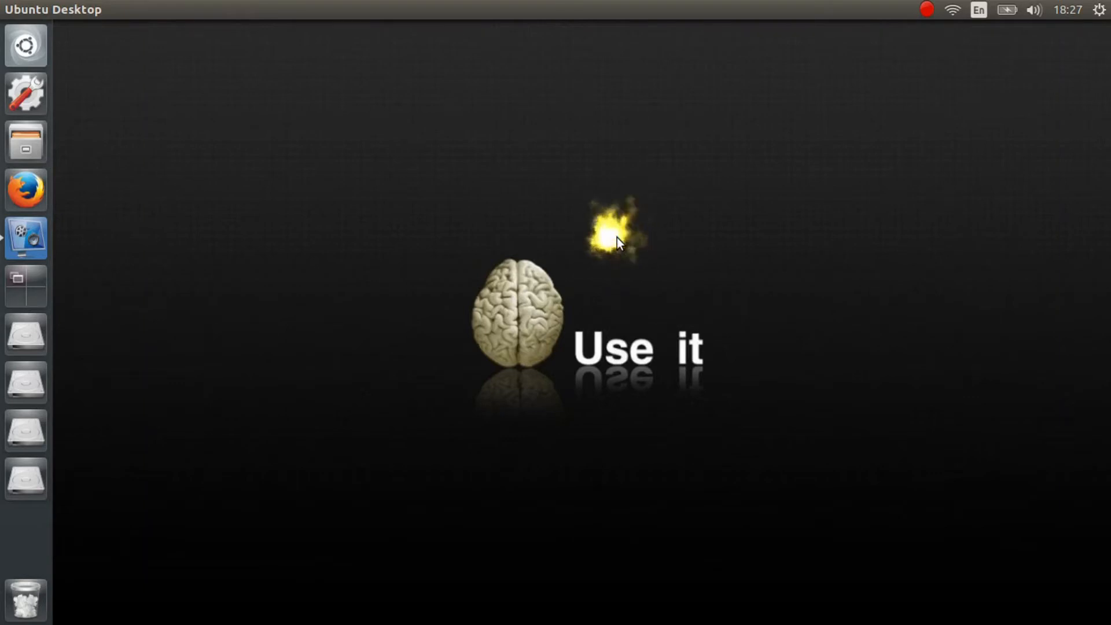
pyautogui.moveTo(25, 190)
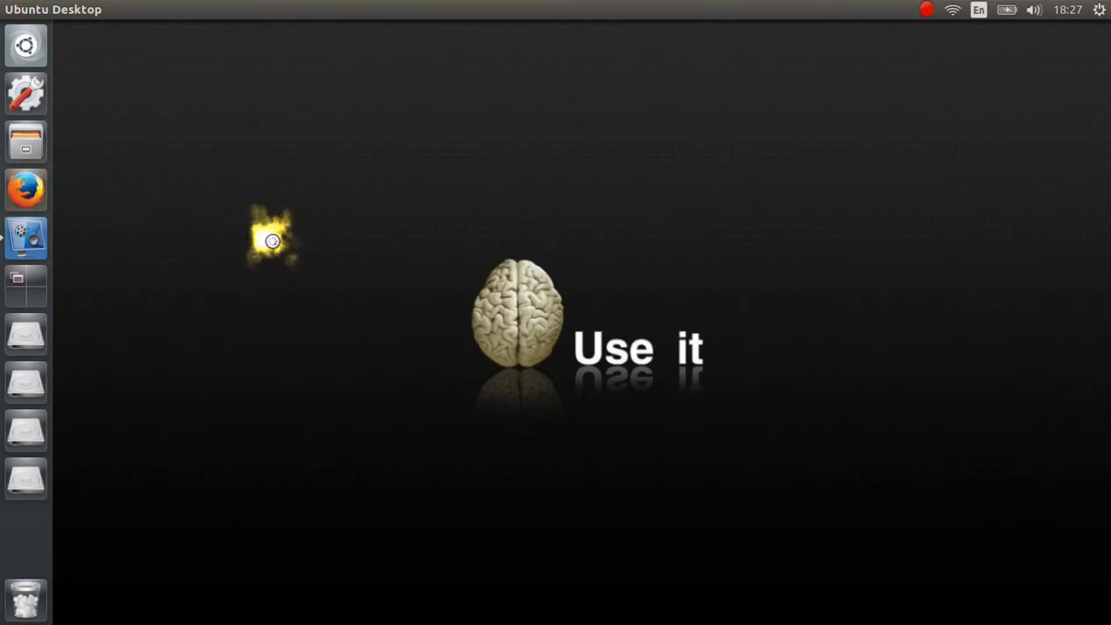
# Launch Firefox from the Unity launcher, showing the Flash-not-installed check page
pyautogui.click(26, 189)
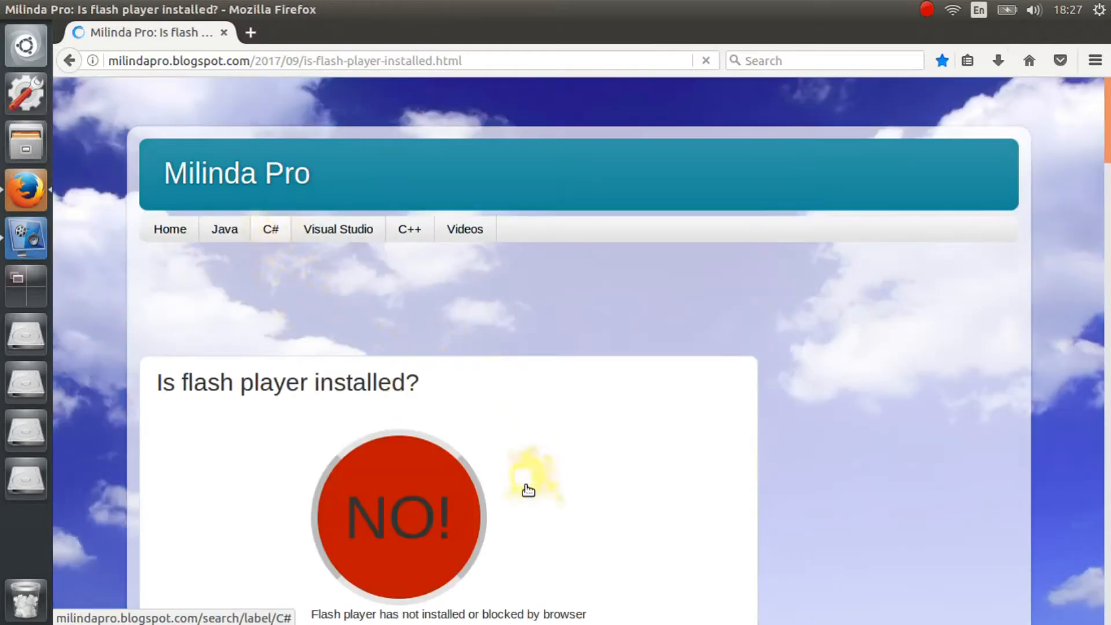
pyautogui.scroll(-3)
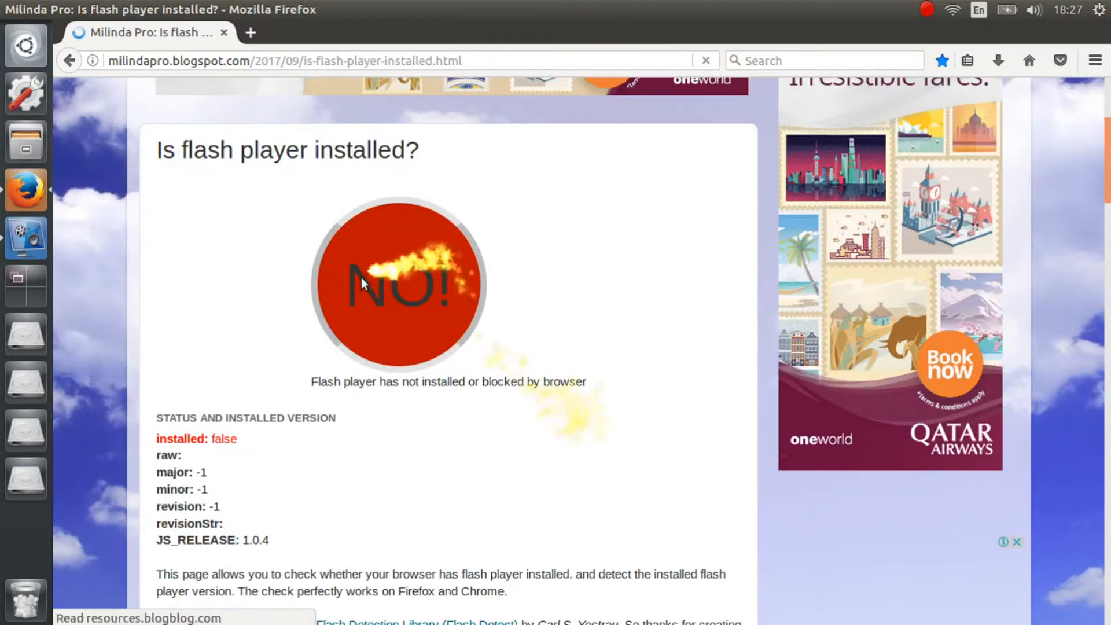
pyautogui.scroll(3)
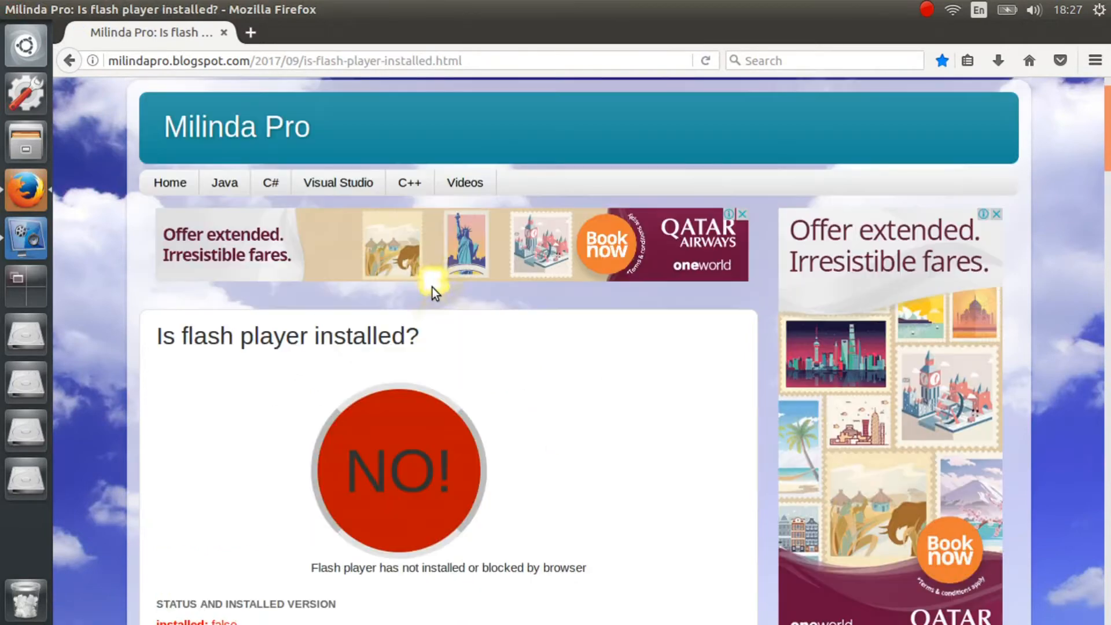
pyautogui.scroll(-3)
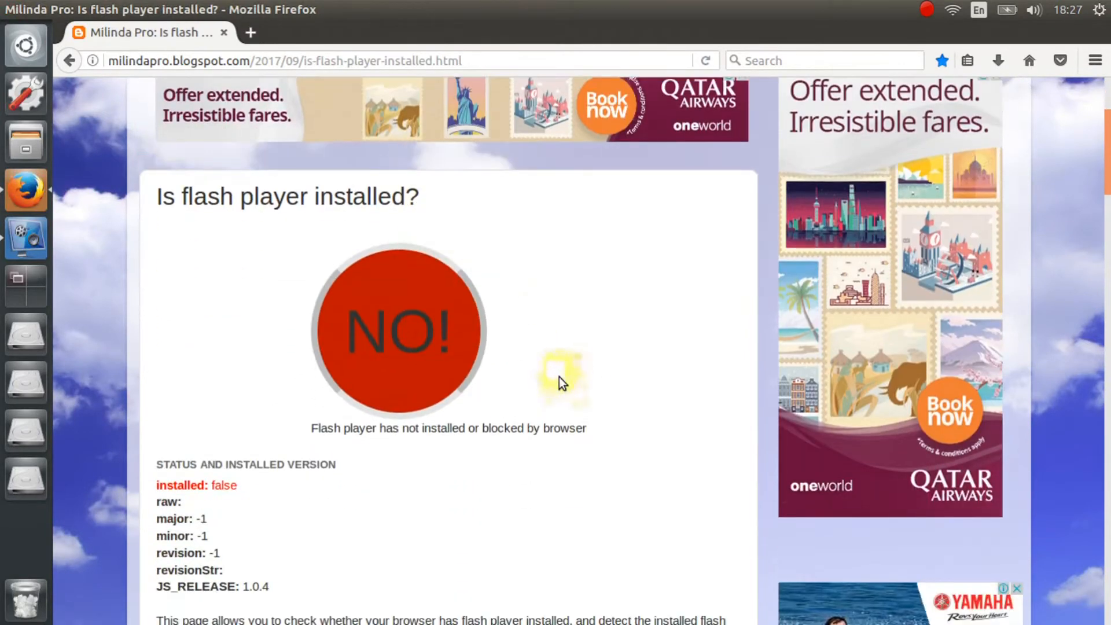
pyautogui.scroll(-3)
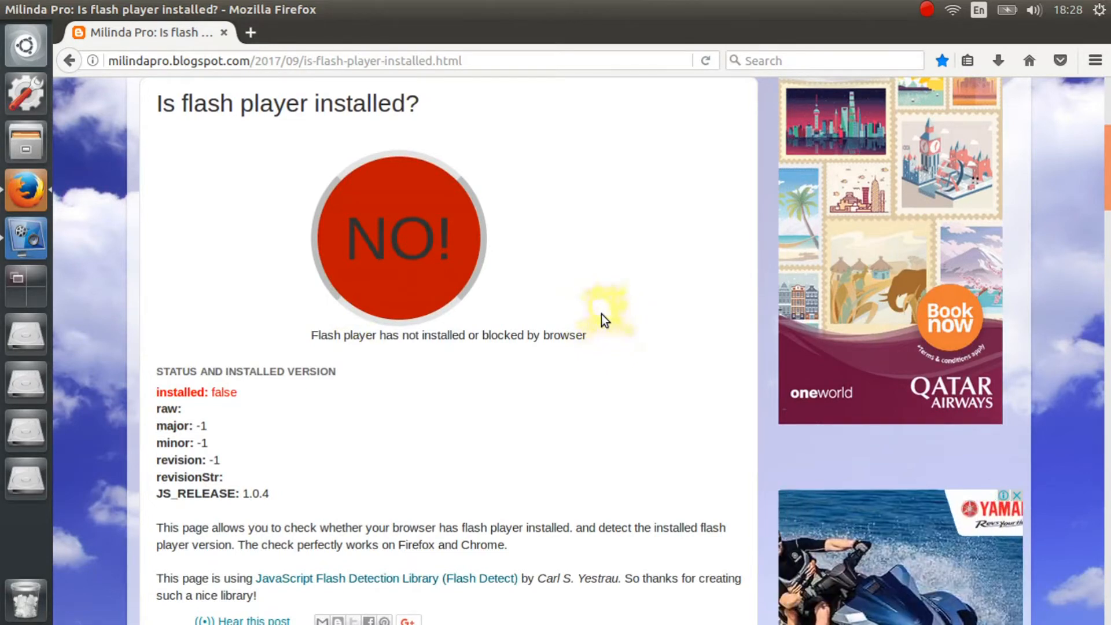
pyautogui.moveTo(60, 92)
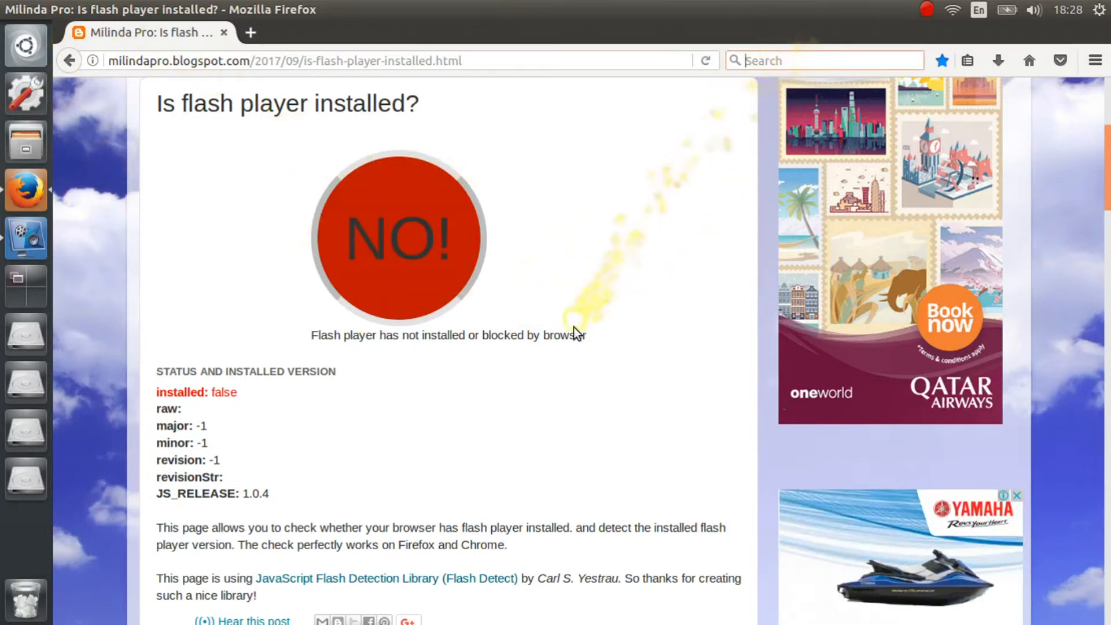
# Search 'download flash player' and open Adobe's Flash Player download page
pyautogui.write('download flash player')
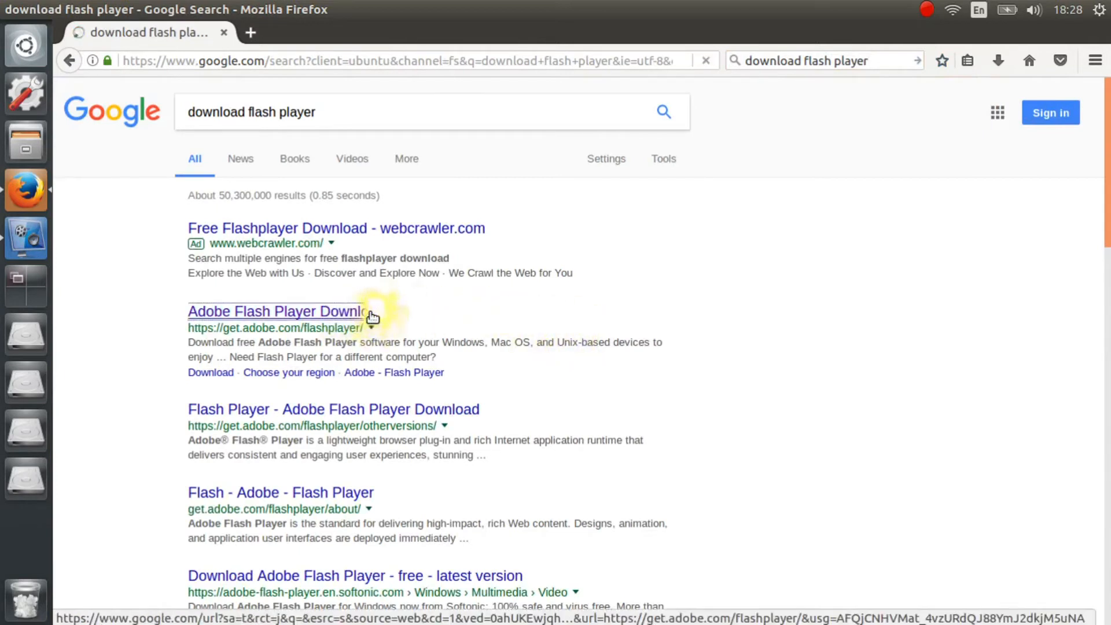
pyautogui.click(285, 311)
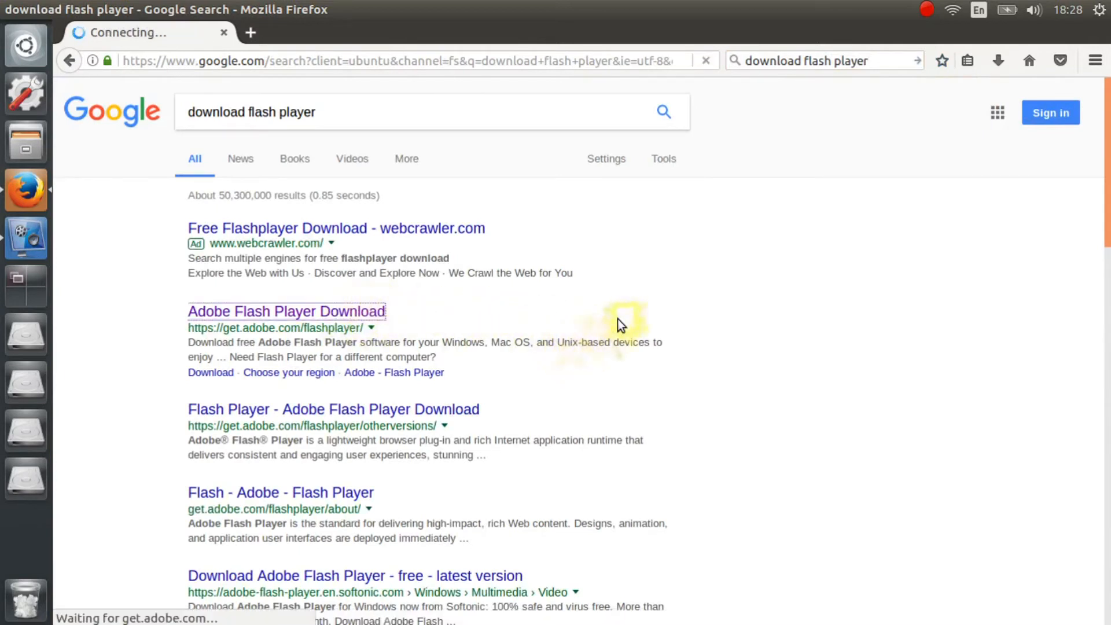
pyautogui.click(285, 312)
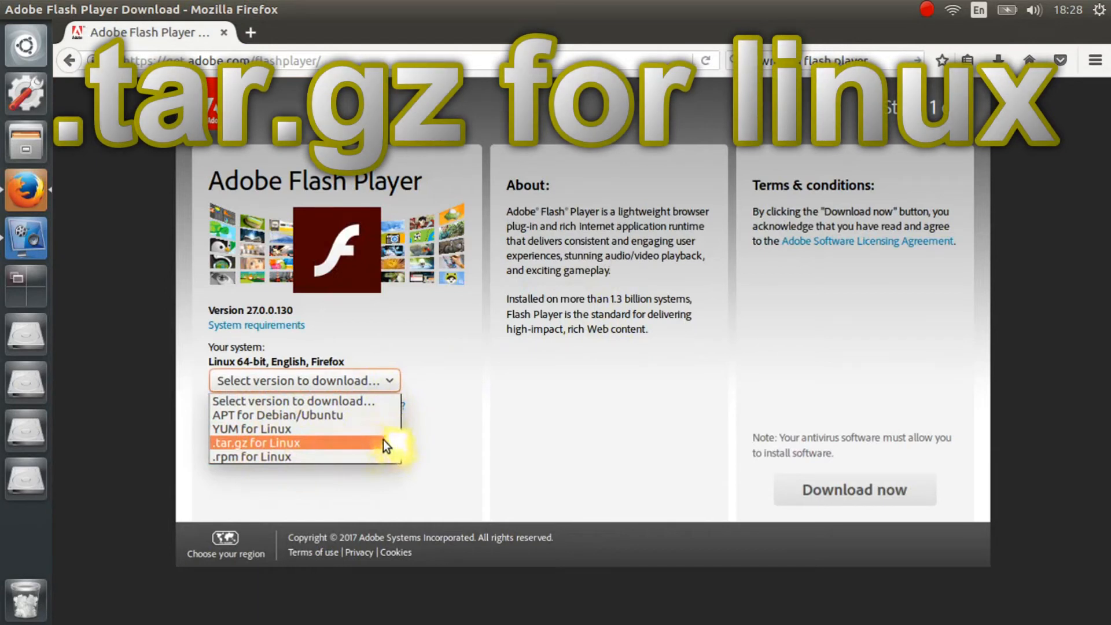
# Download Flash Player as '.tar.gz for Linux' and save the archive to disk
pyautogui.click(283, 442)
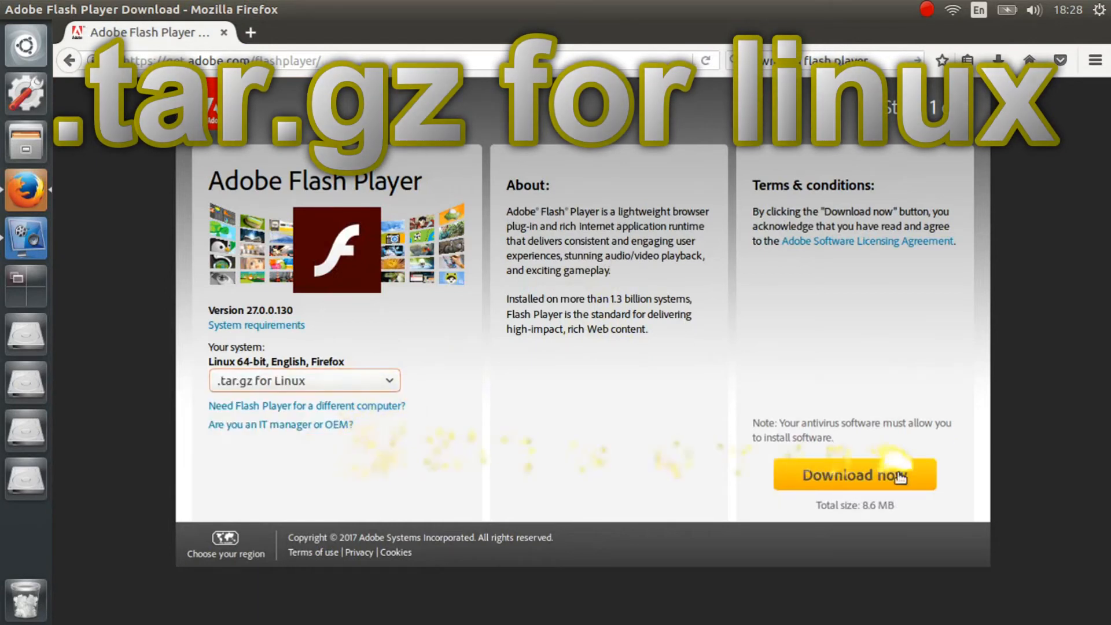
pyautogui.click(855, 475)
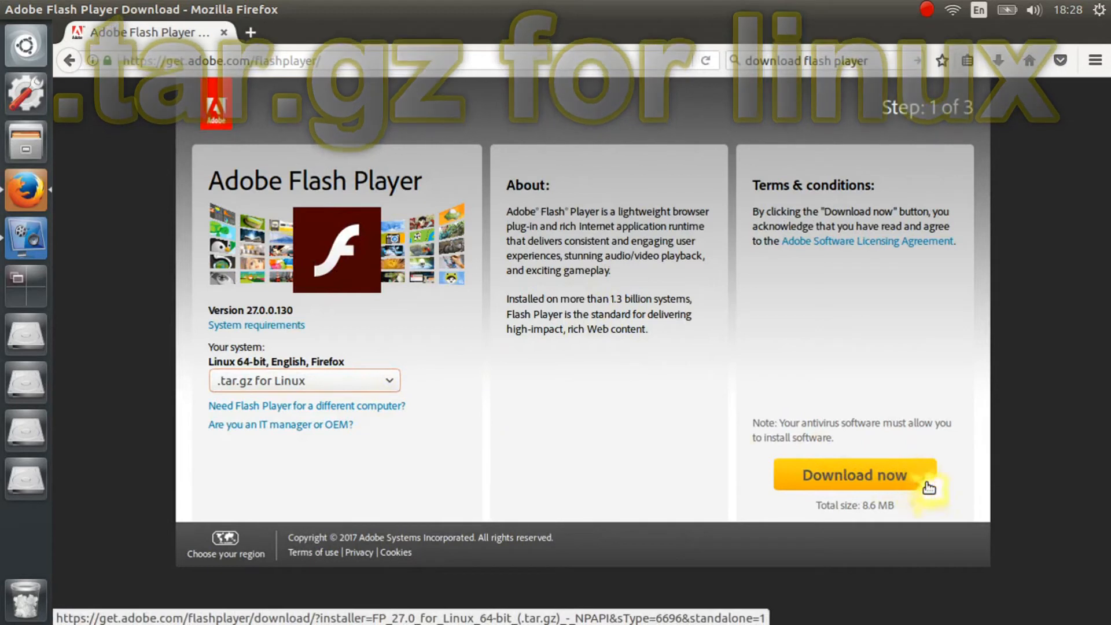
pyautogui.click(854, 474)
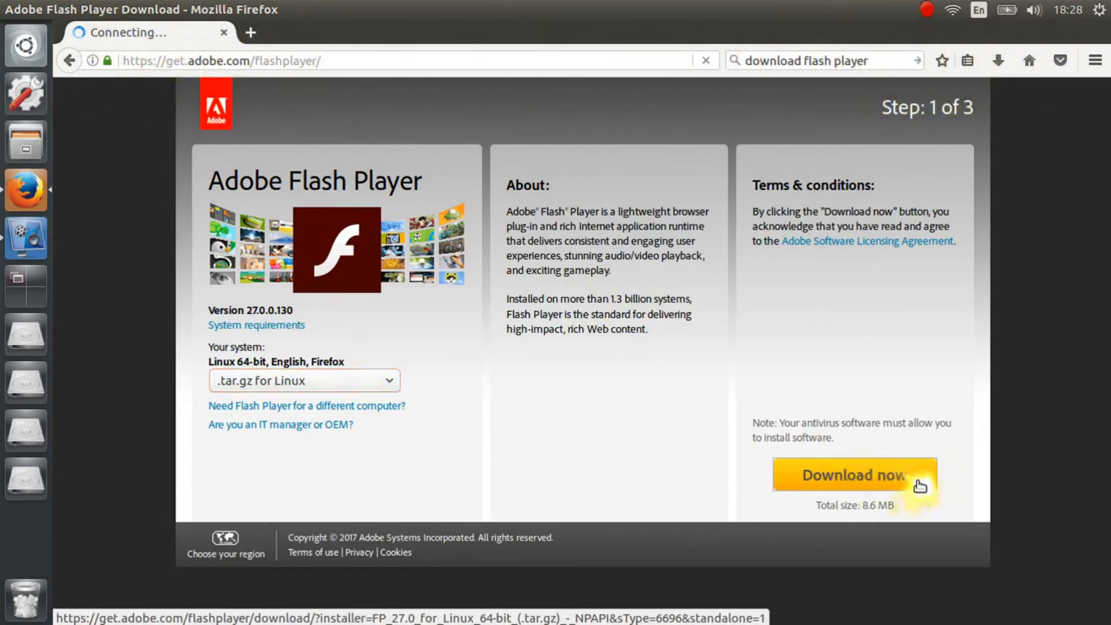
pyautogui.click(854, 475)
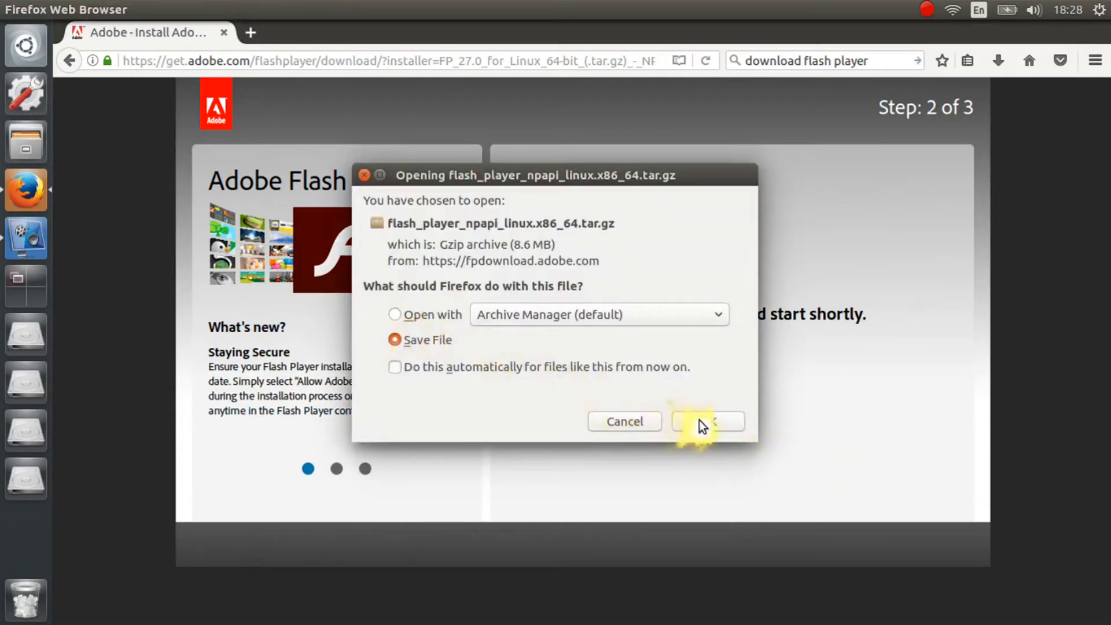
pyautogui.click(706, 421)
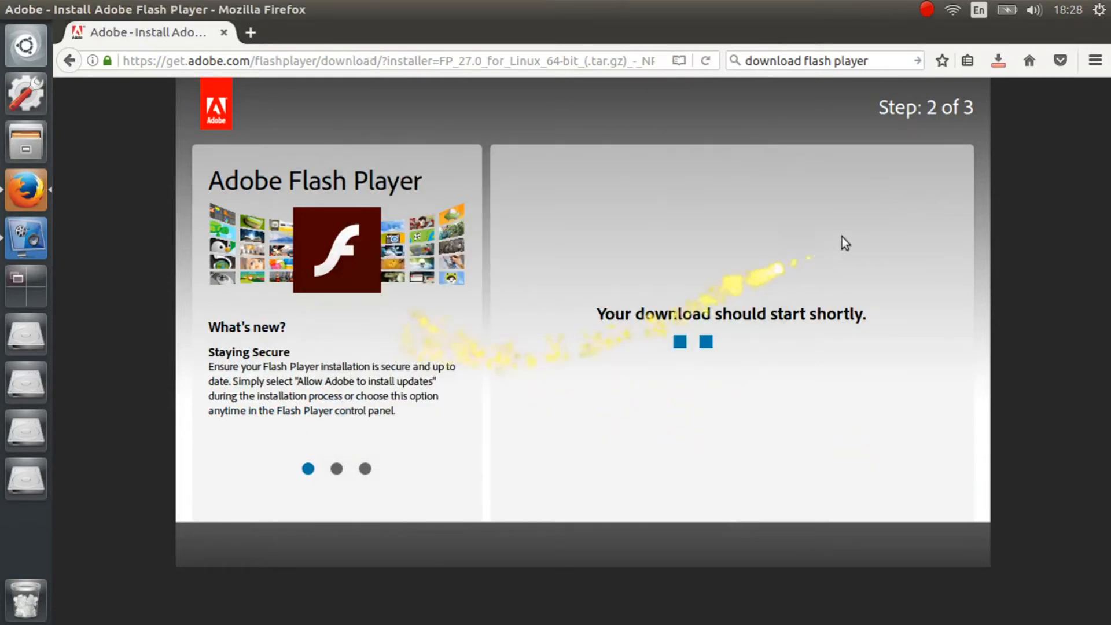
pyautogui.moveTo(997, 60)
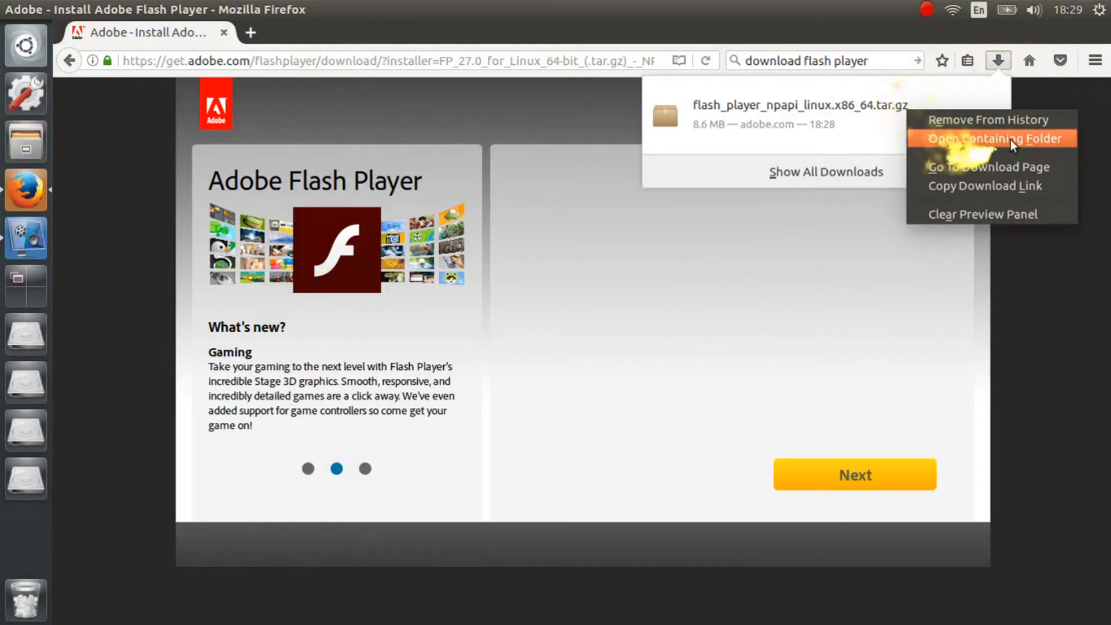
# Extract the archive in Downloads and open the flash_player_npapi_linux.x86_64 folder
pyautogui.click(989, 139)
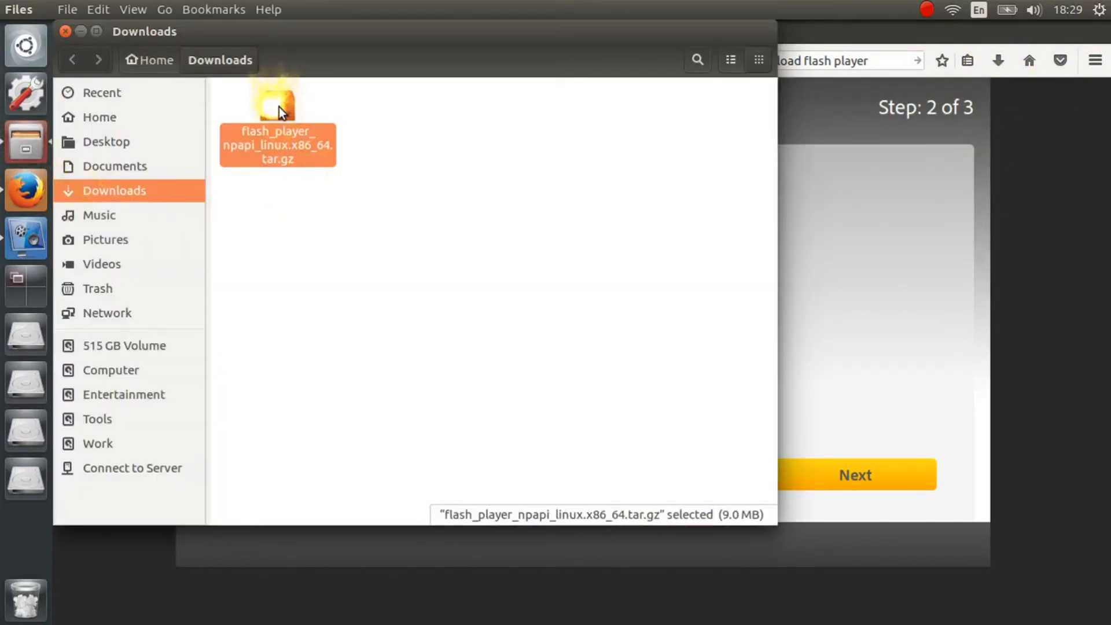
pyautogui.rightClick(277, 107)
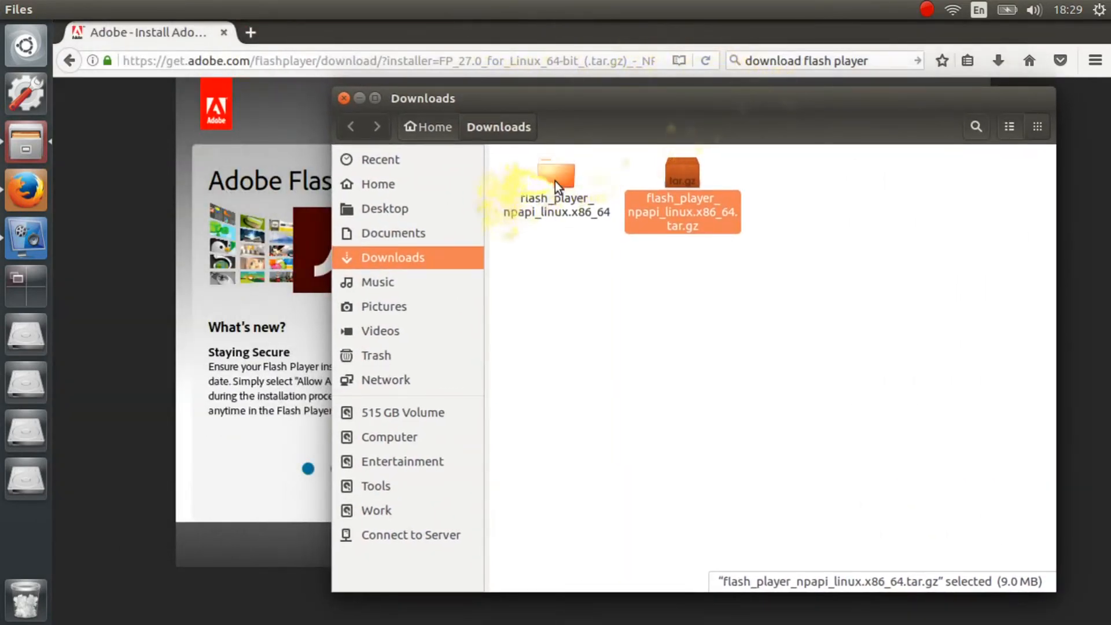
pyautogui.doubleClick(556, 181)
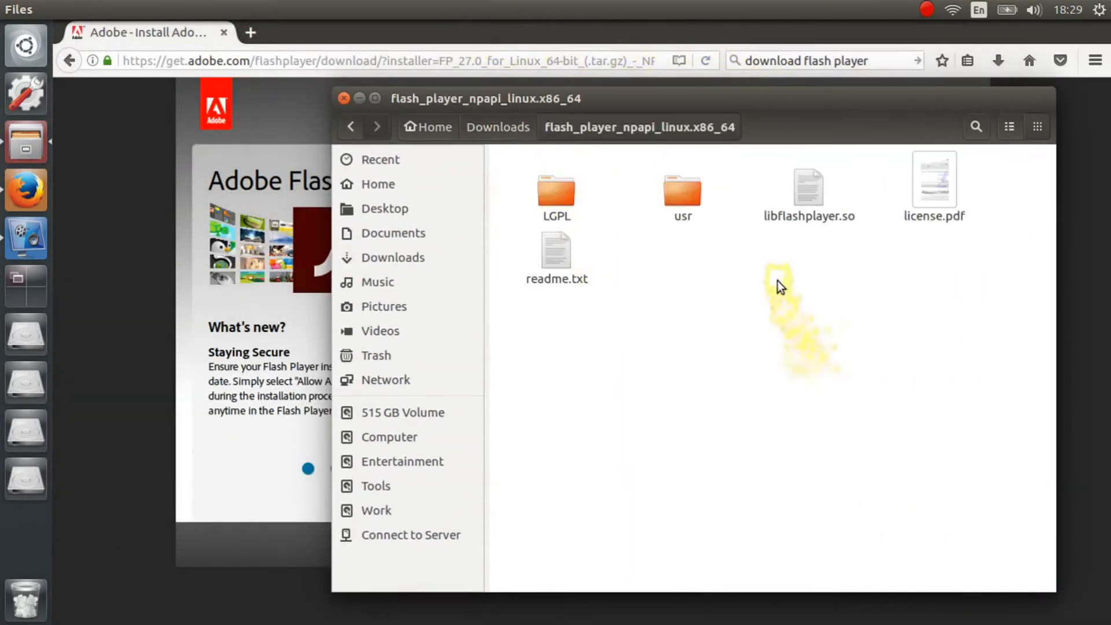
pyautogui.moveTo(850, 250)
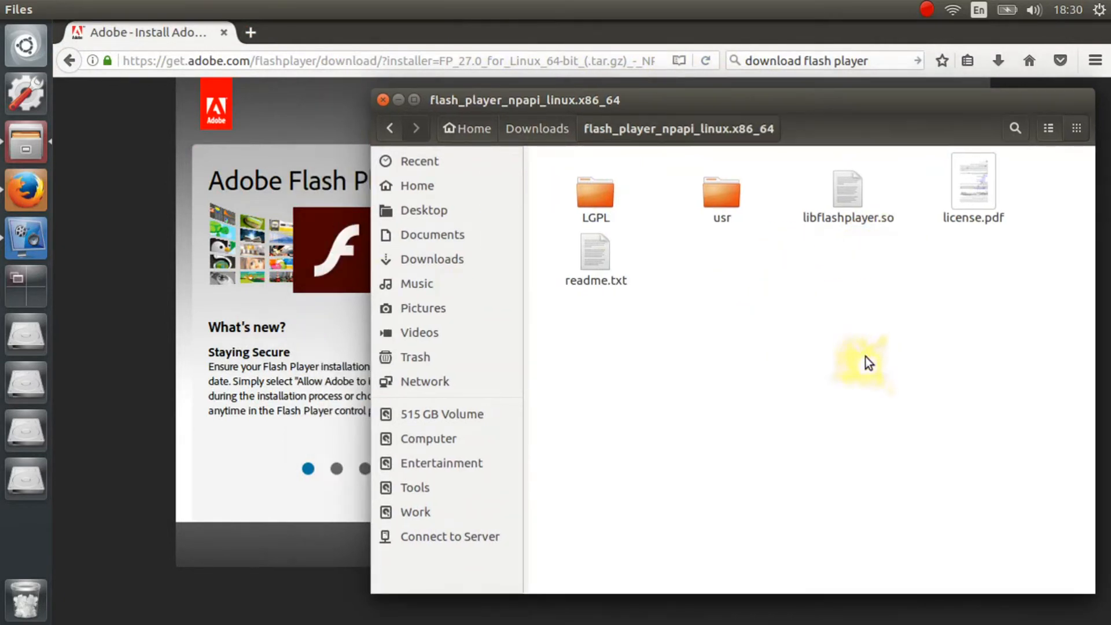
pyautogui.moveTo(26, 142)
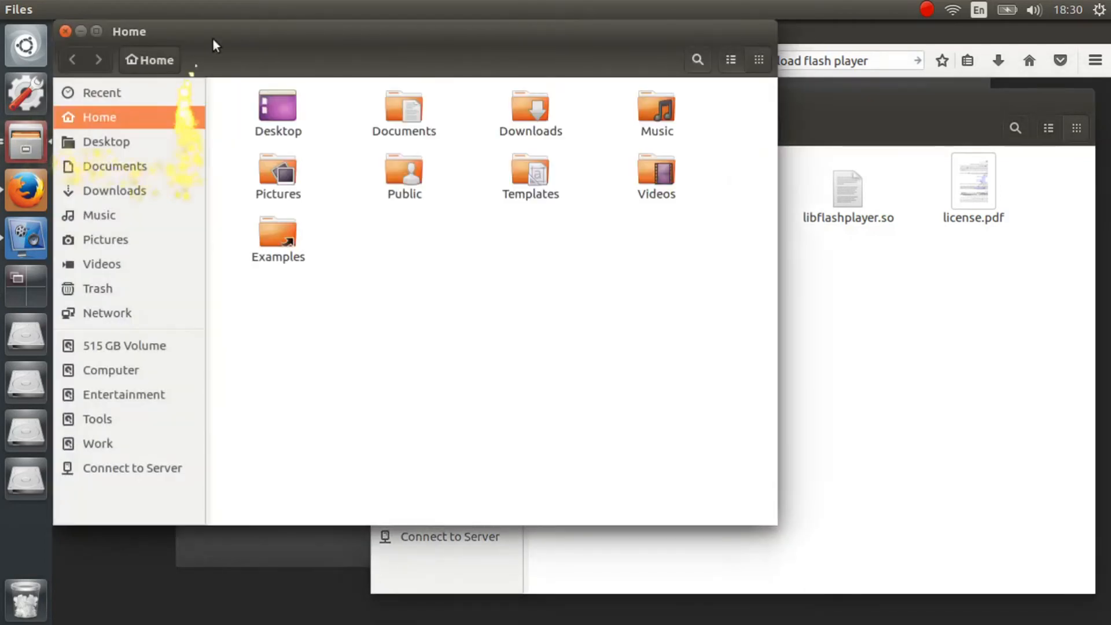
# Show hidden files in Home with Ctrl+H and open the .mozilla folder
pyautogui.press('ctrl+h')
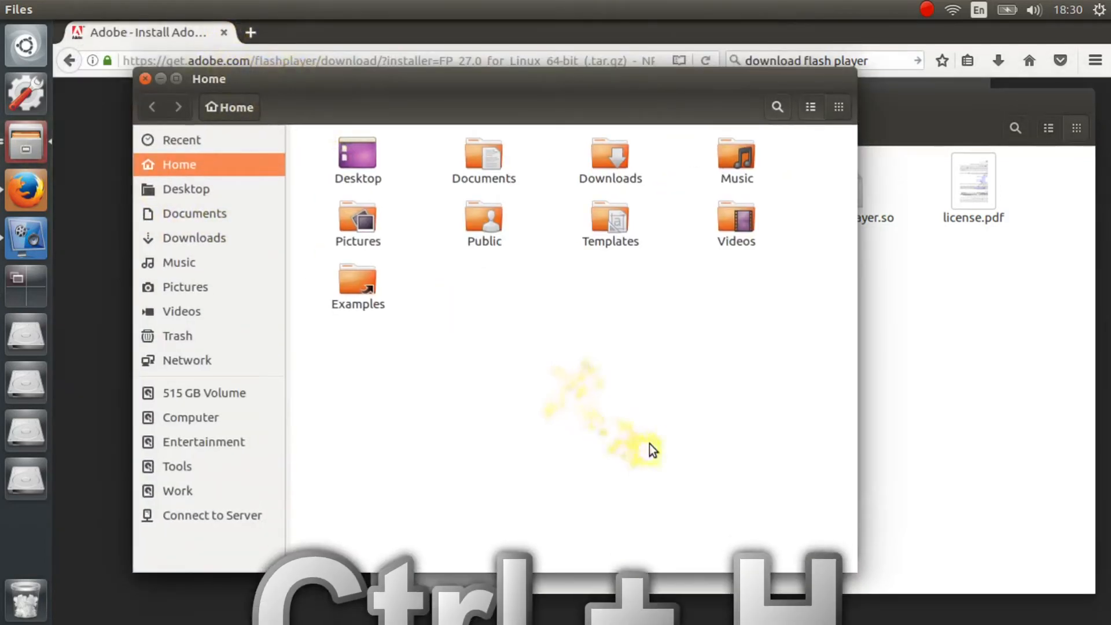
pyautogui.press('ctrl+h')
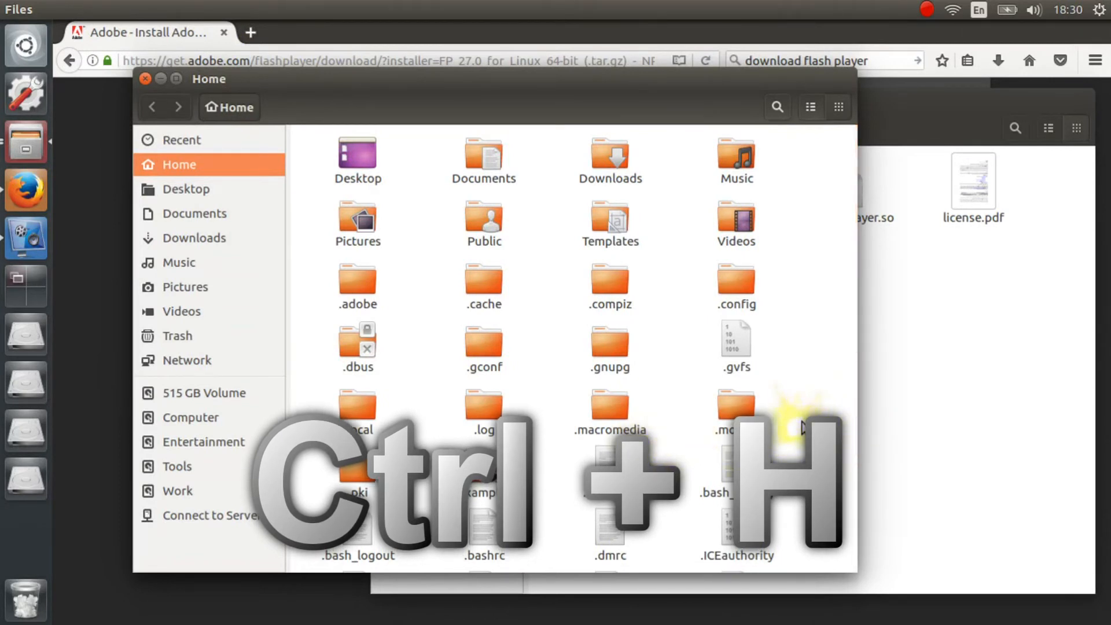
pyautogui.press('ctrl+h')
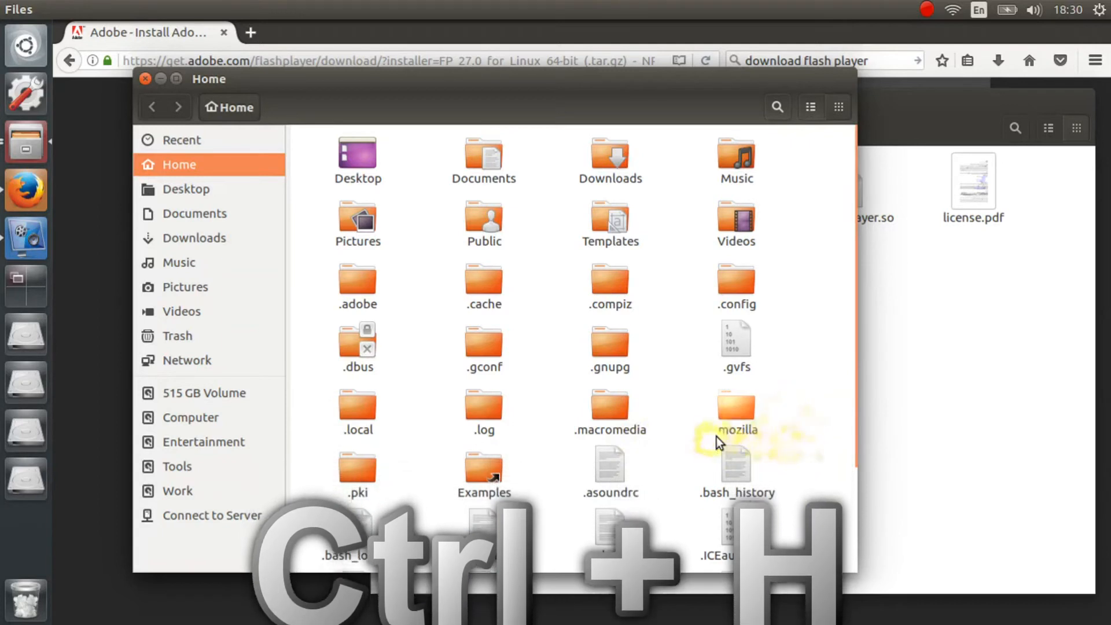
pyautogui.press('ctrl+h')
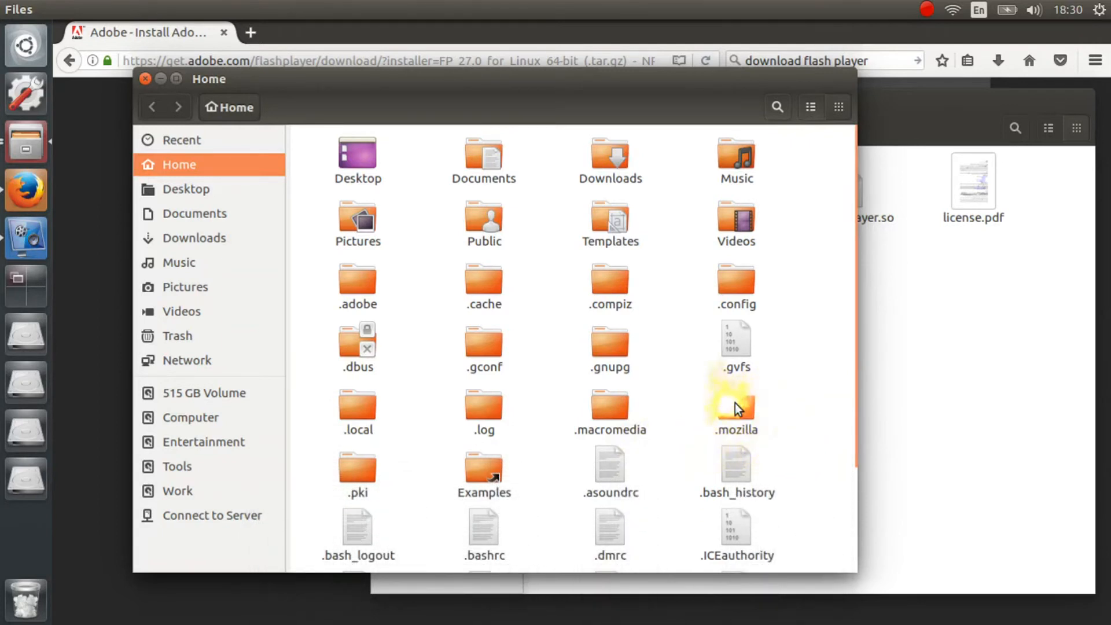
pyautogui.doubleClick(735, 408)
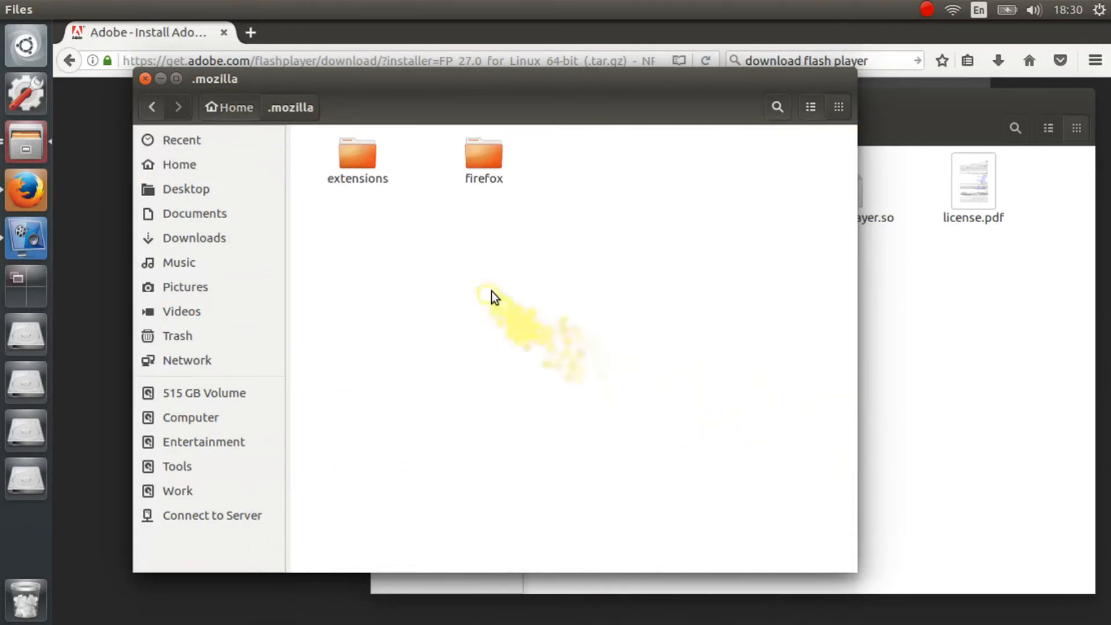
# Create a new folder named 'plugins' inside .mozilla
pyautogui.rightClick(495, 296)
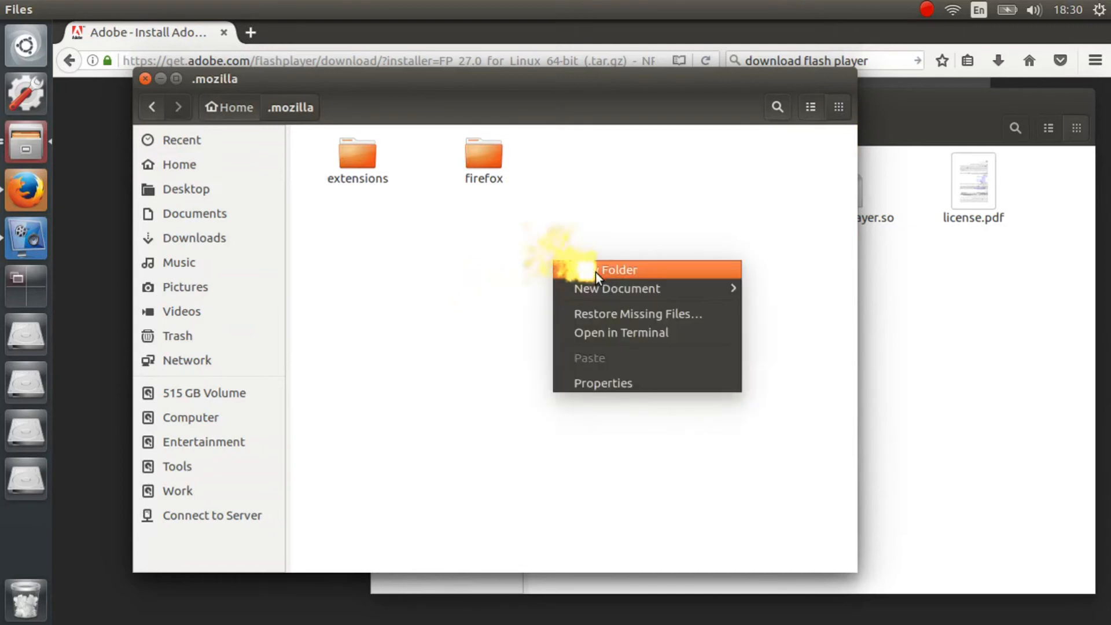
pyautogui.click(617, 269)
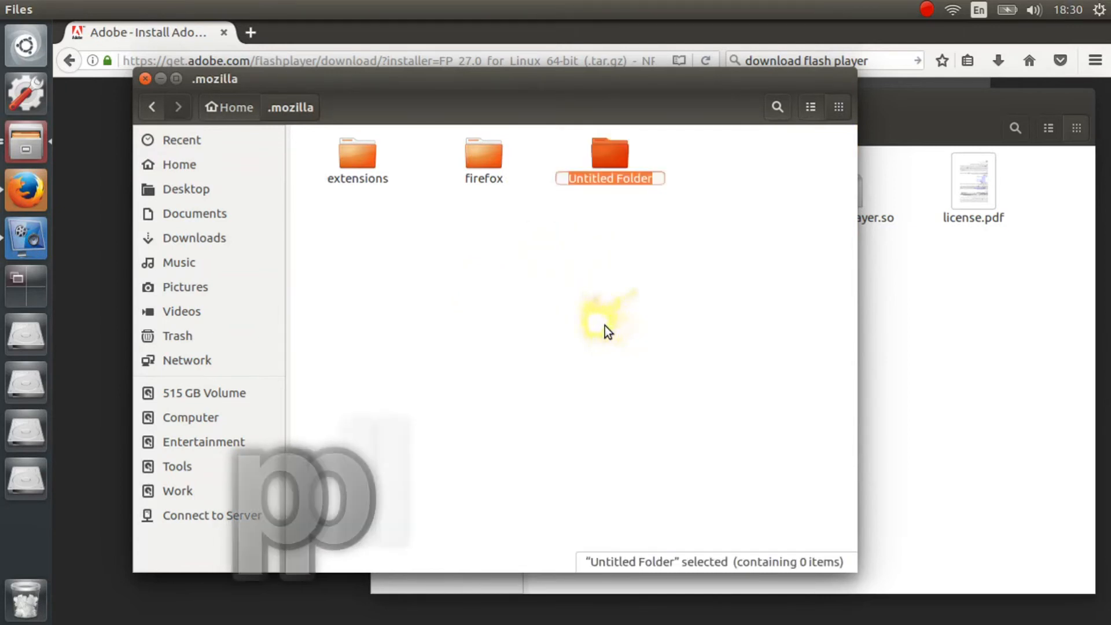
pyautogui.write('plugin')
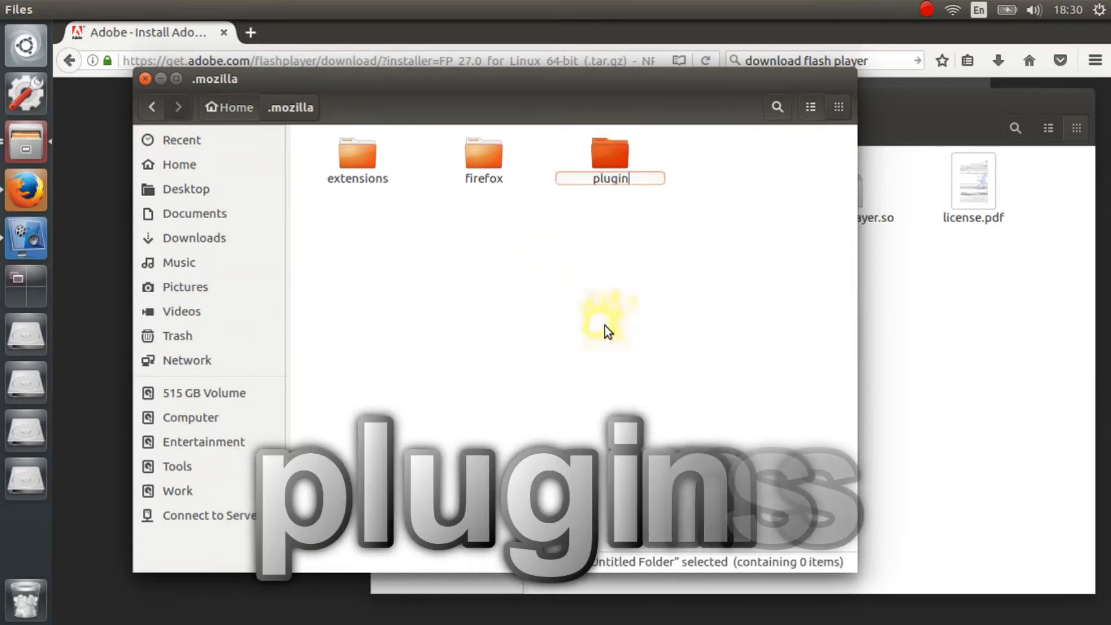
pyautogui.write('s')
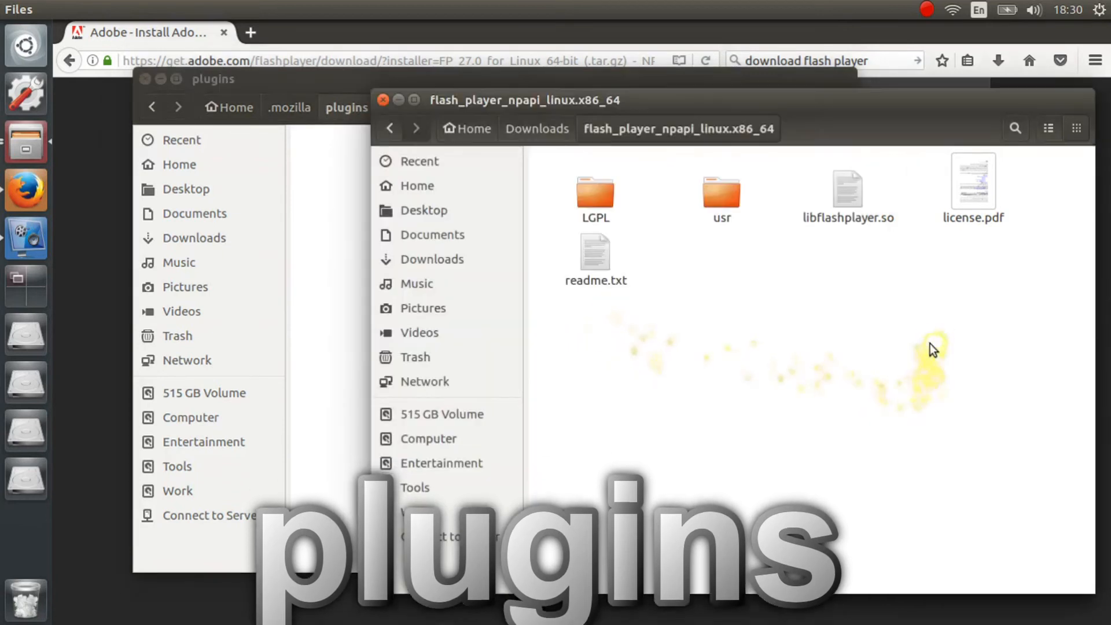
# Copy libflashplayer.so into .mozilla/plugins and close Firefox
pyautogui.click(847, 192)
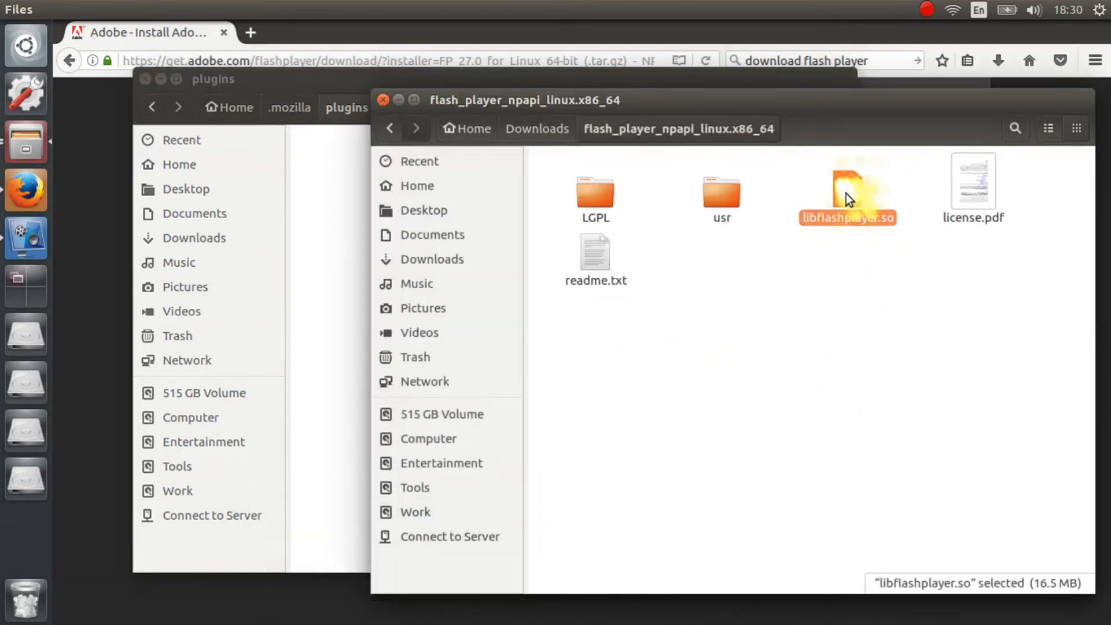
pyautogui.rightClick(846, 196)
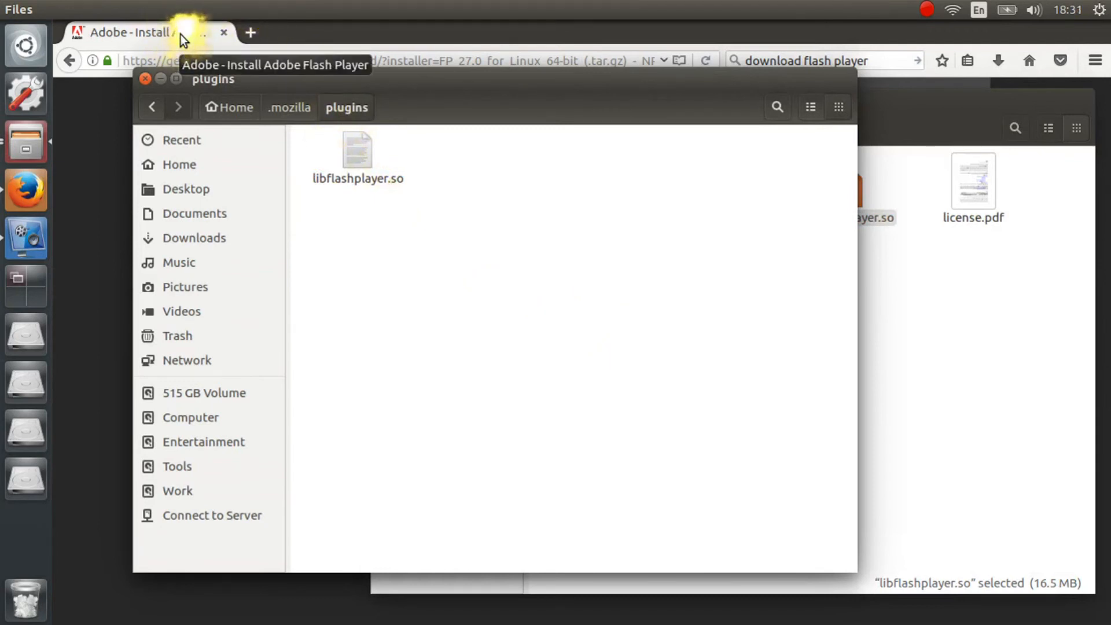
pyautogui.click(144, 79)
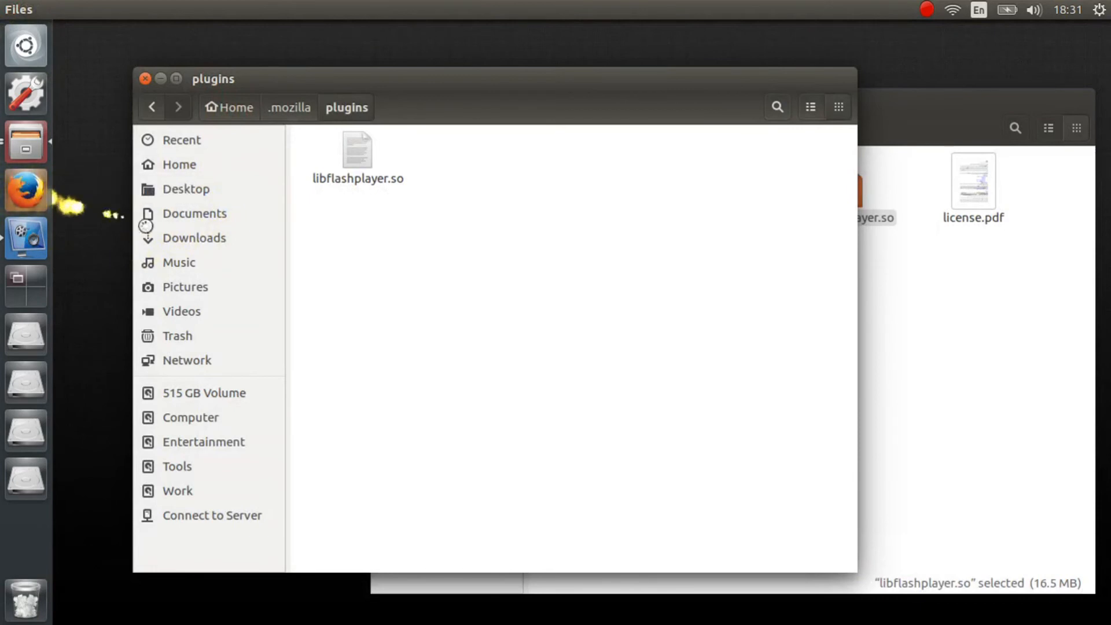
# Relaunch Firefox, dismiss the download prompt, and open the 'Is flash player installed?' bookmark
pyautogui.click(25, 189)
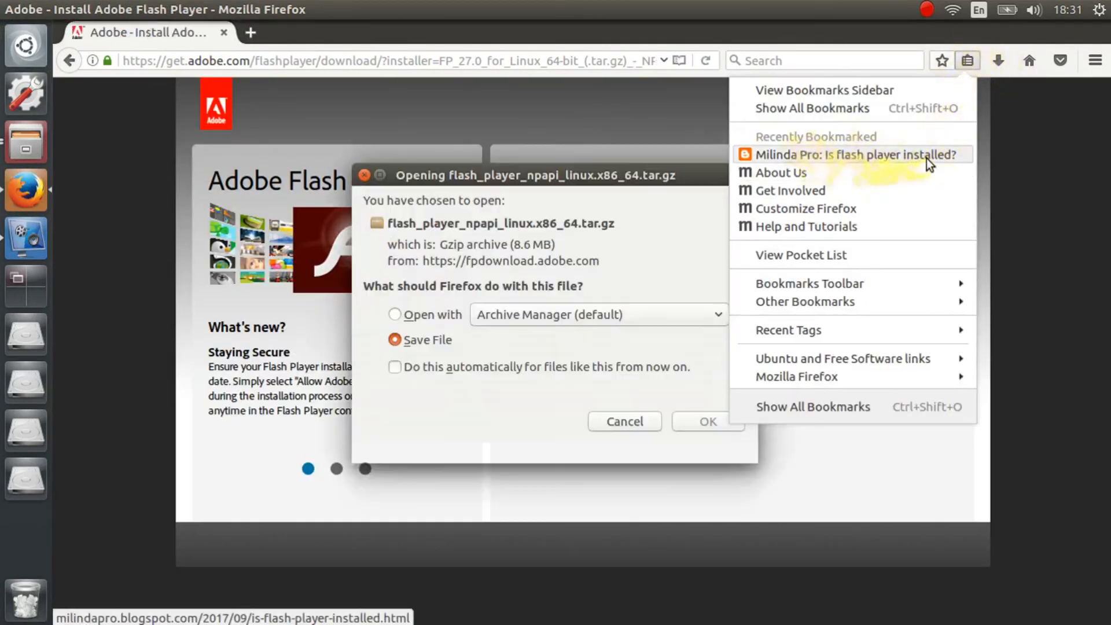
pyautogui.click(706, 421)
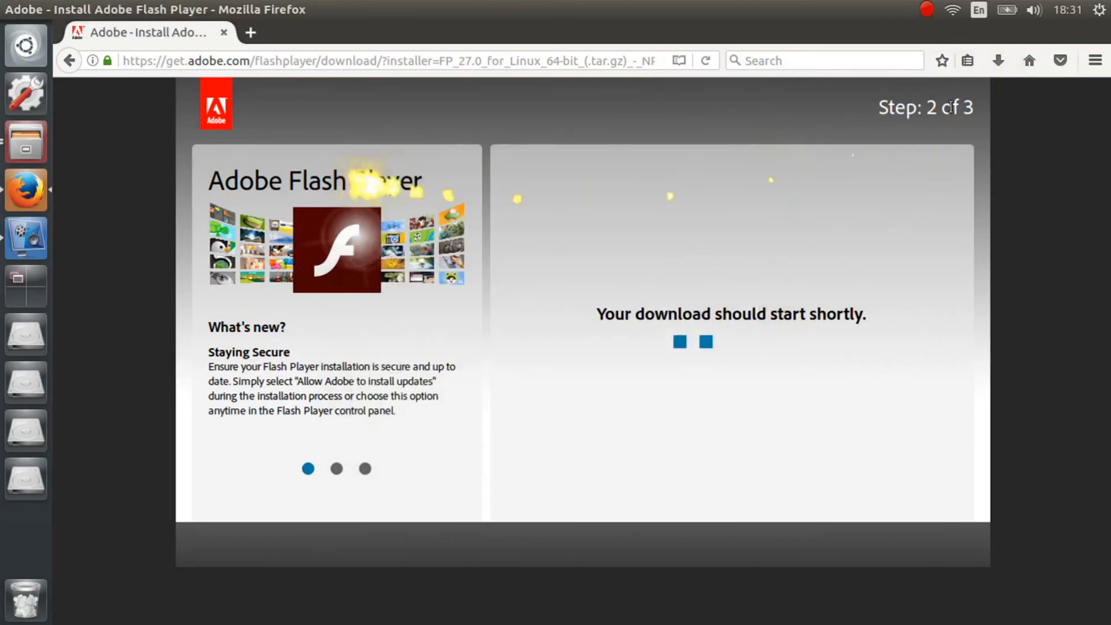
pyautogui.click(968, 60)
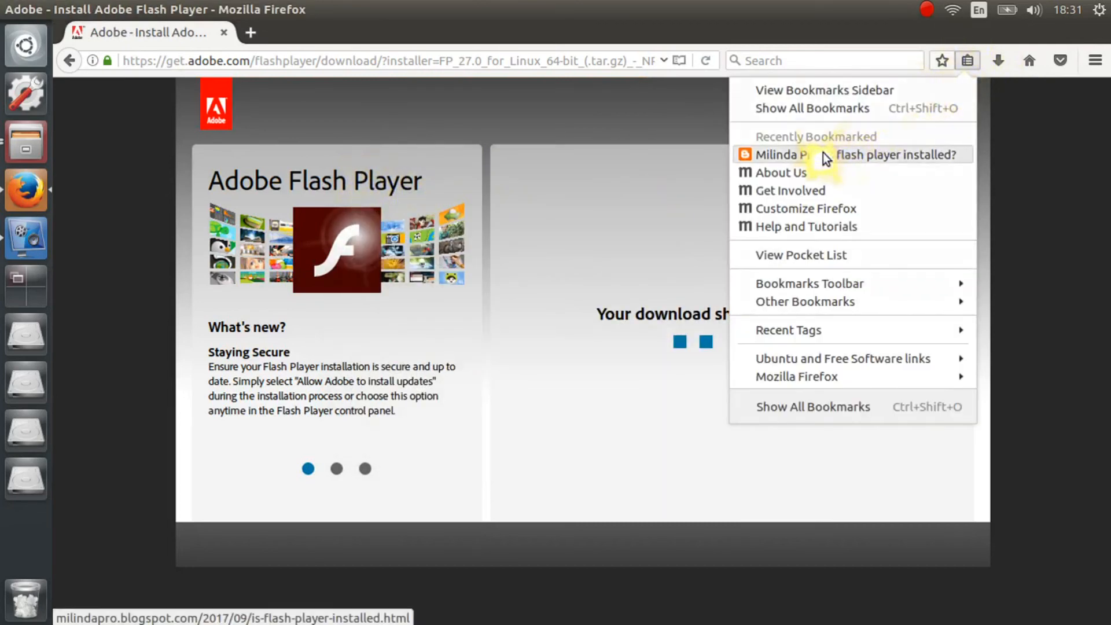
pyautogui.click(843, 155)
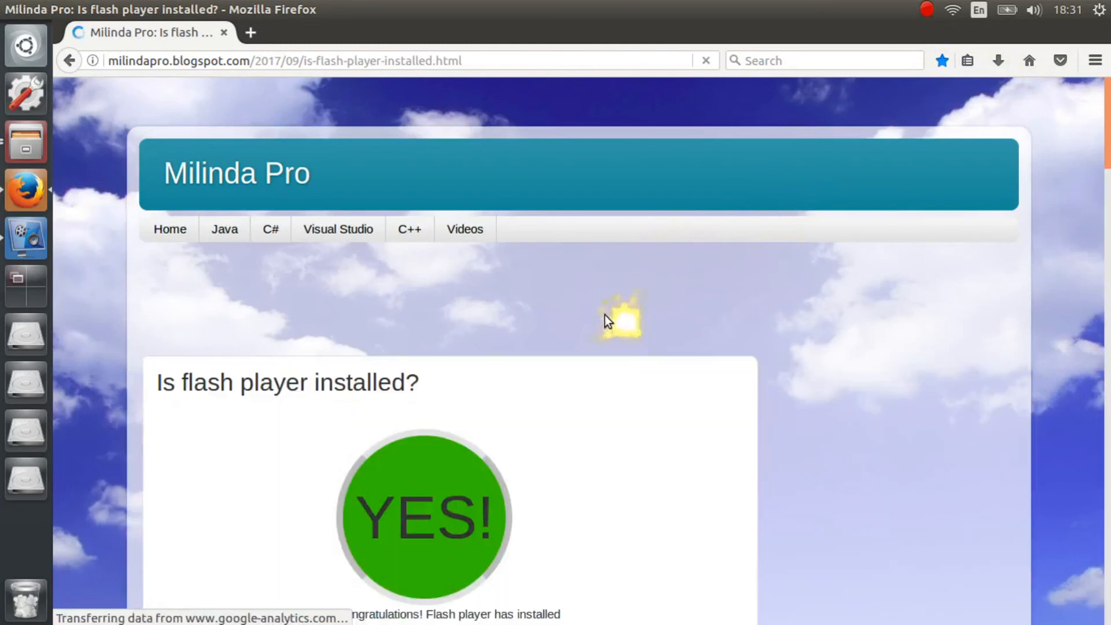
# Scroll to the status section showing installed: true and Shockwave Flash 27.0 r0
pyautogui.scroll(-3)
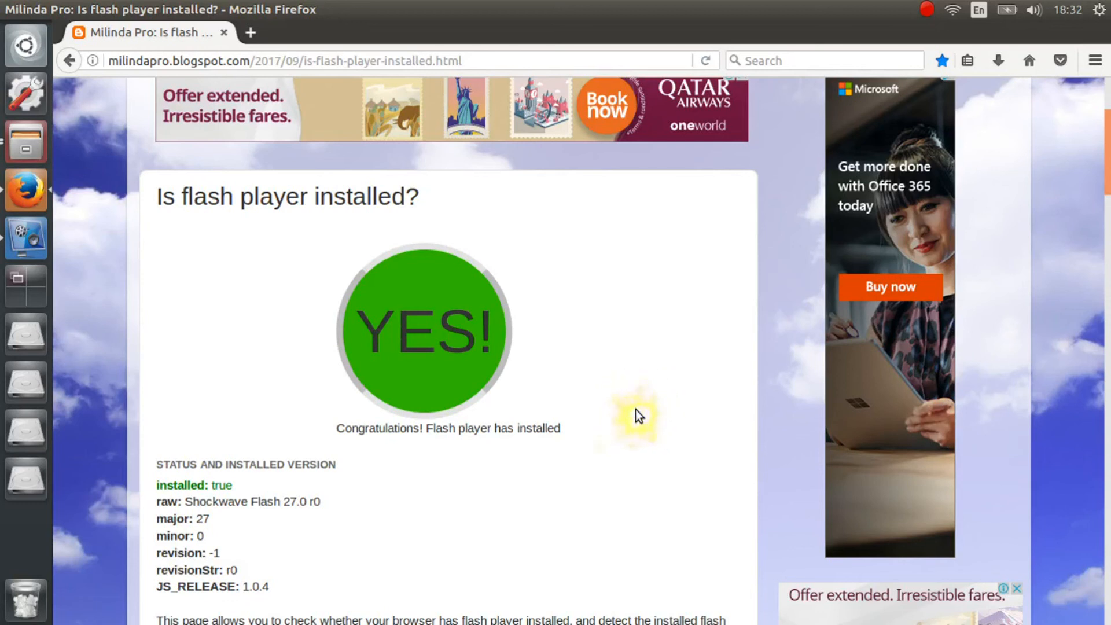
pyautogui.moveTo(637, 416)
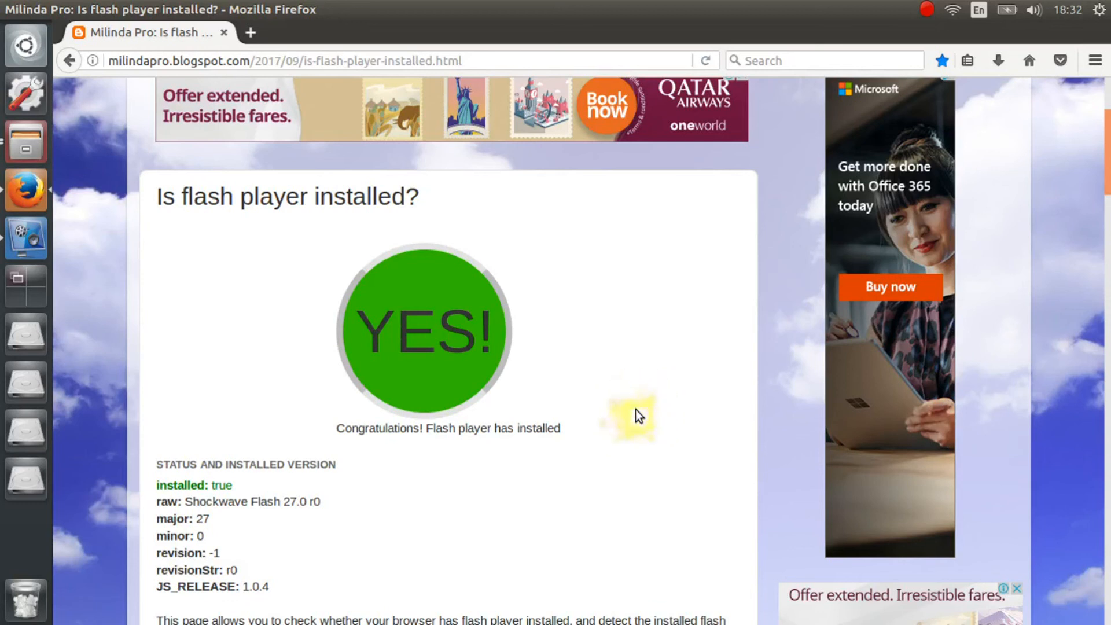